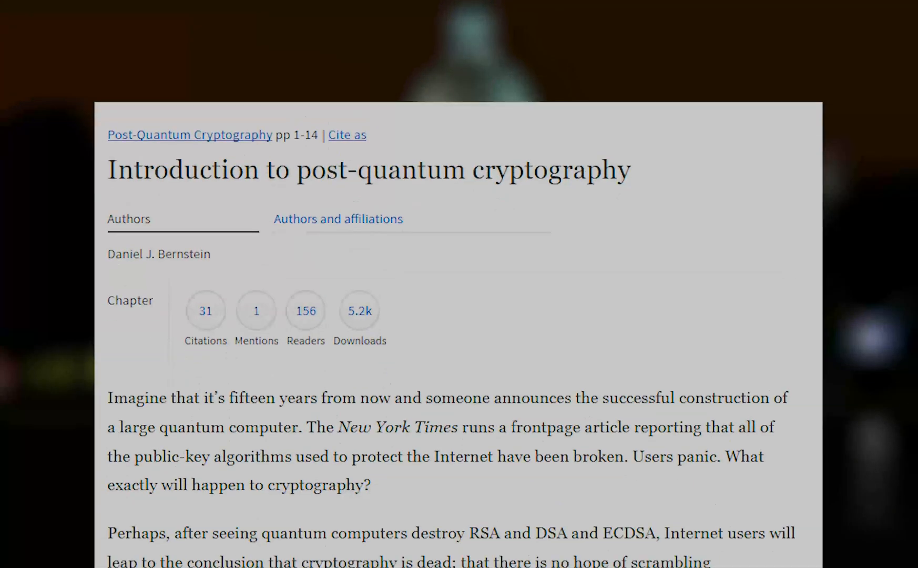
pyautogui.scroll(3)
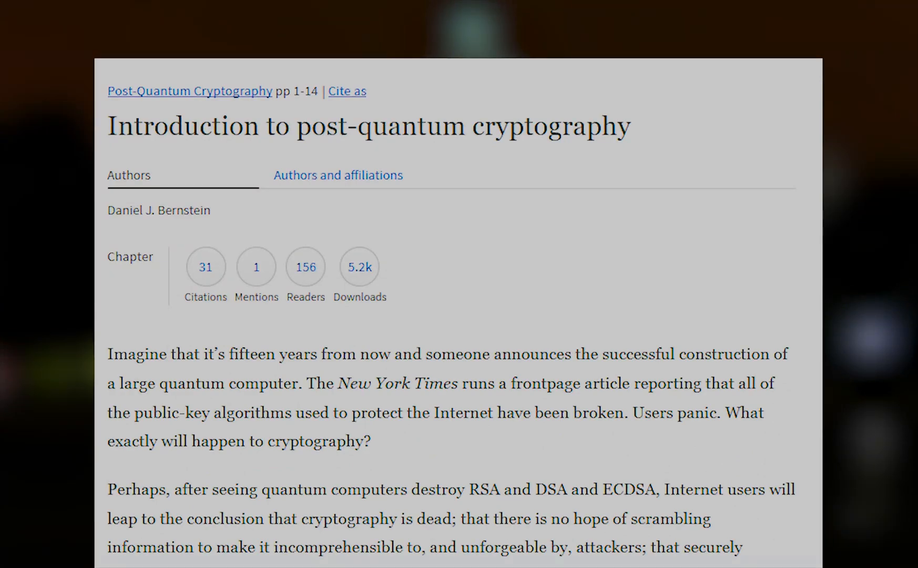